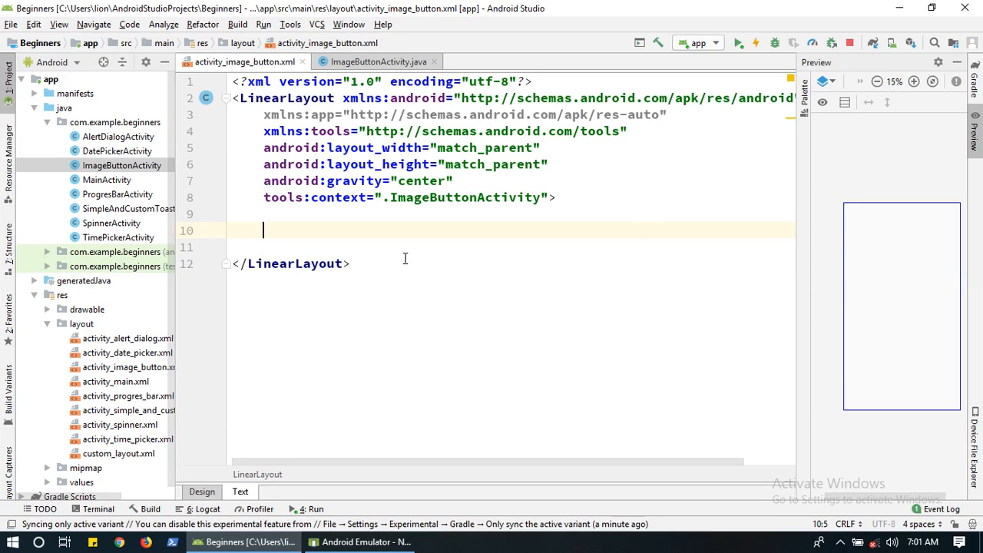
pyautogui.moveTo(374, 234)
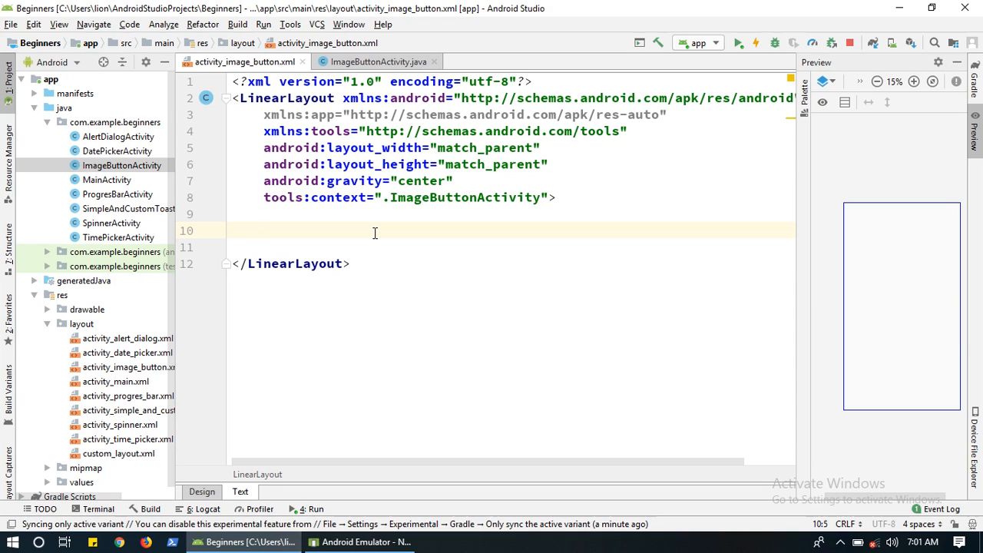
# Step: Insert an ImageButton element with wrap_content width and height inside the LinearLayout
pyautogui.write('<ImageButton')
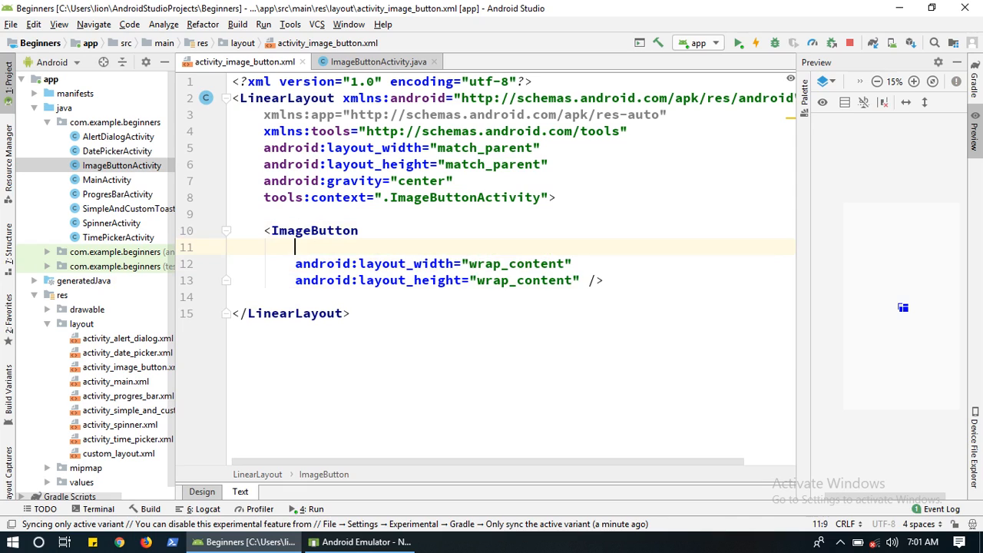
# Step: Give the ImageButton the id @+id/imageButton
pyautogui.write('android:id=""')
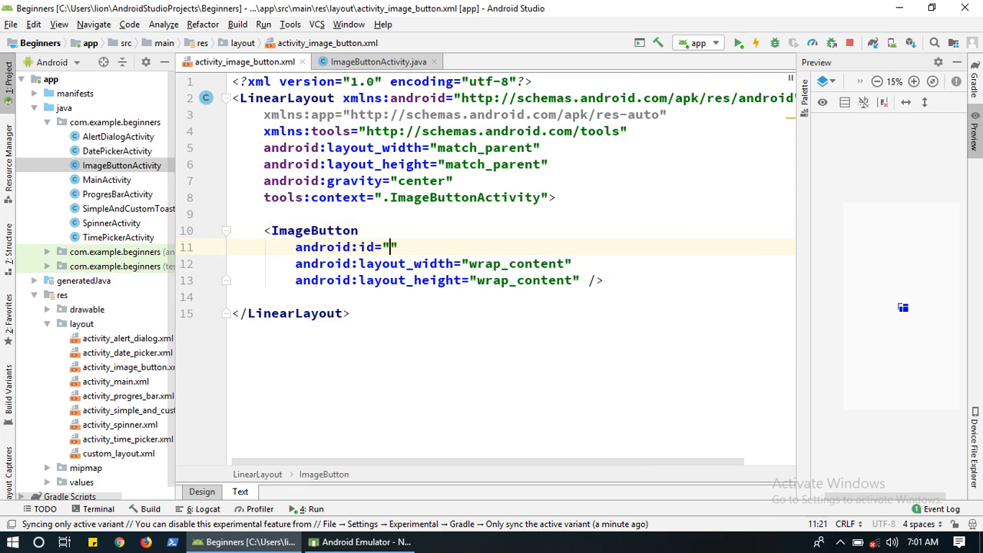
pyautogui.write('@+id/i')
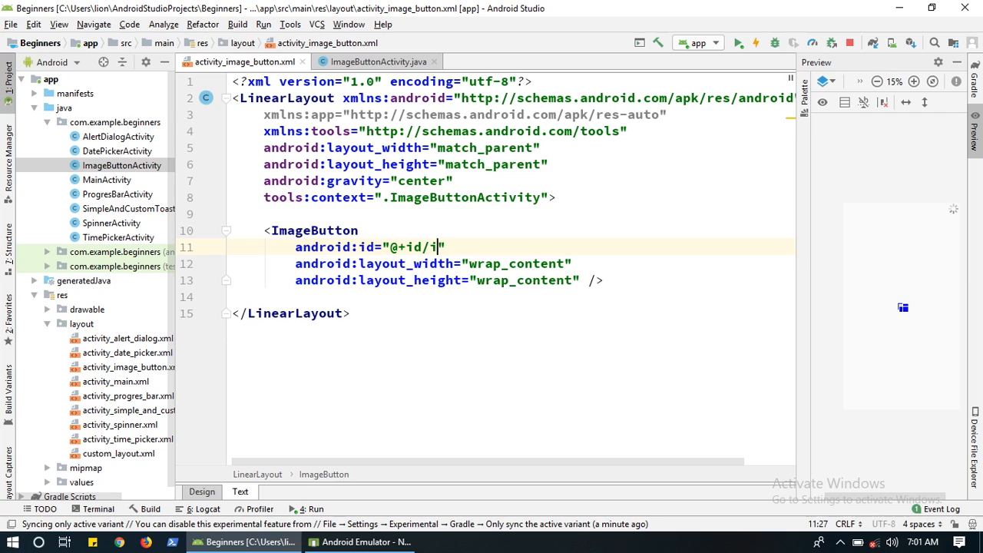
pyautogui.write('mageButton')
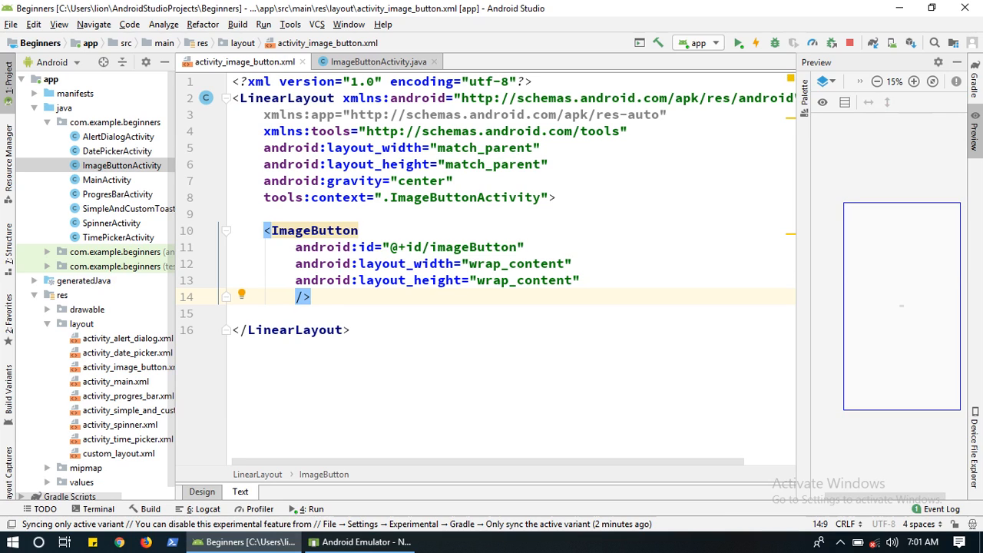
pyautogui.write('android:padding="')
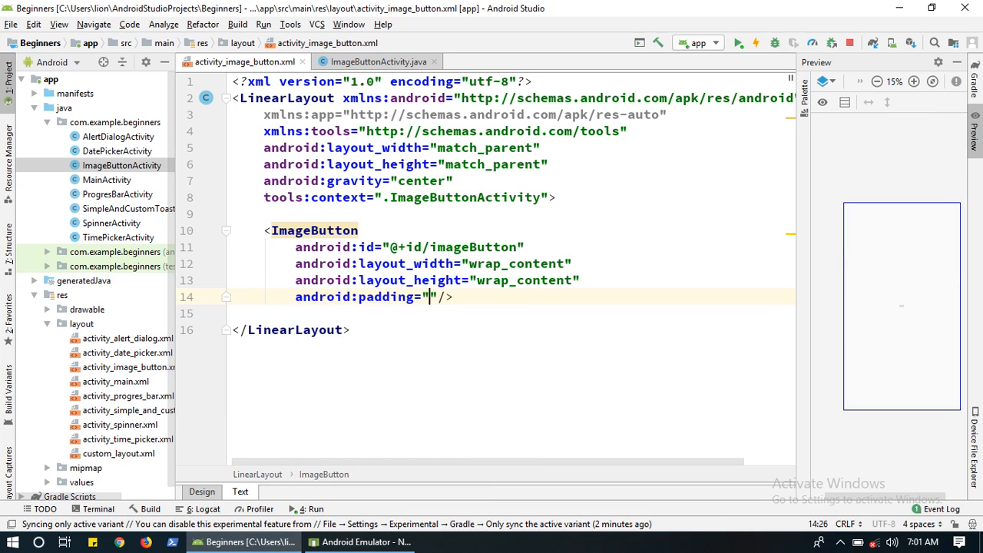
pyautogui.write('20dp')
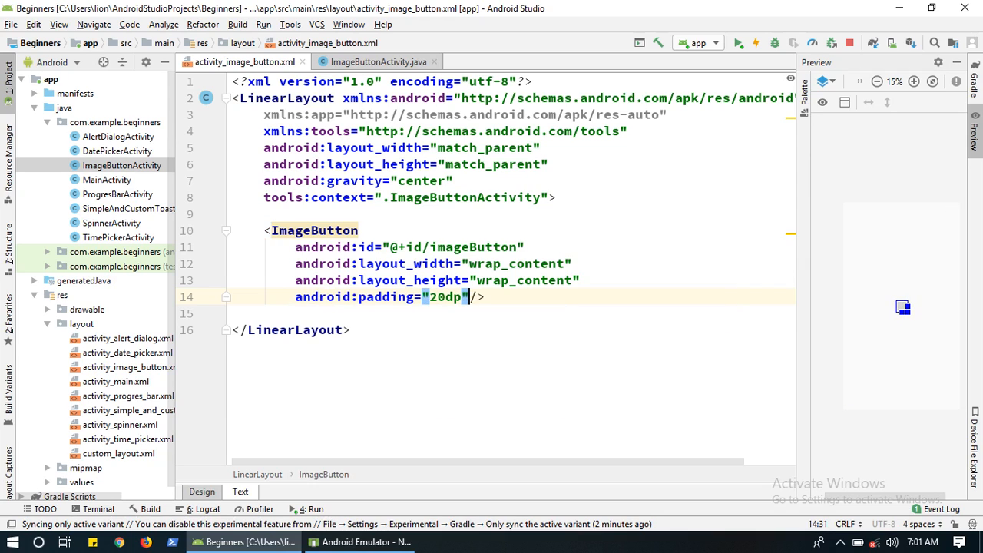
pyautogui.press('enter')
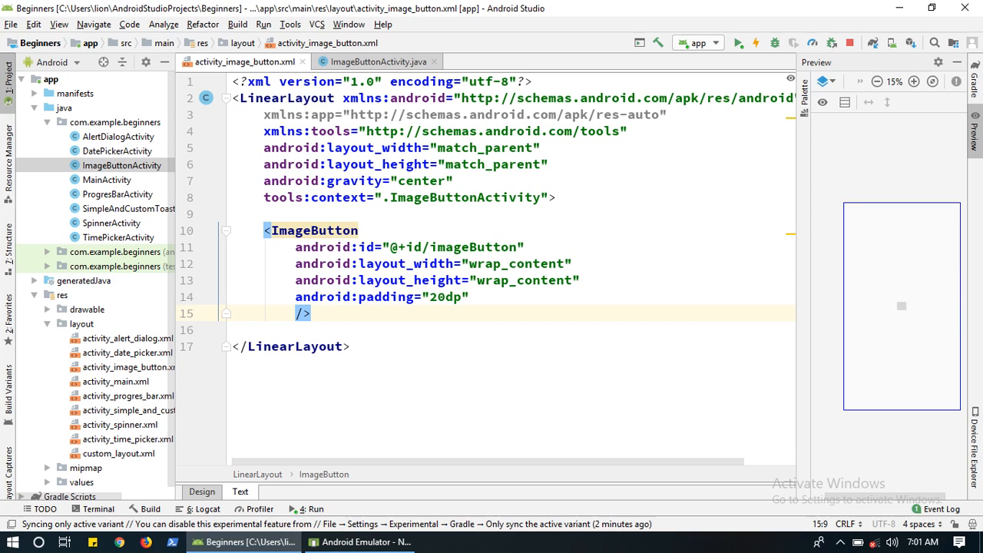
pyautogui.write('src="')
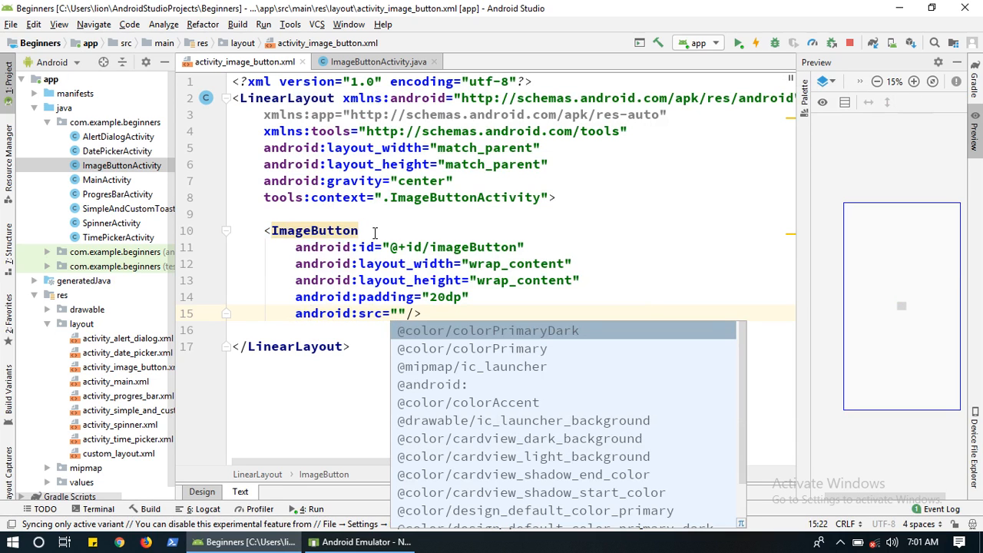
pyautogui.click(471, 366)
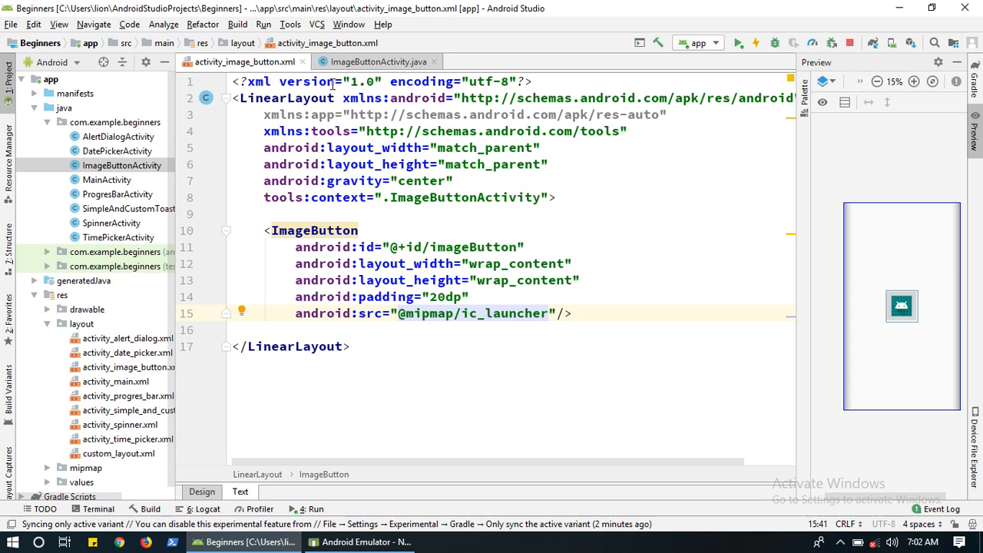
# Step: Declare an ImageButton field named imgbtn in ImageButtonActivity
pyautogui.click(378, 61)
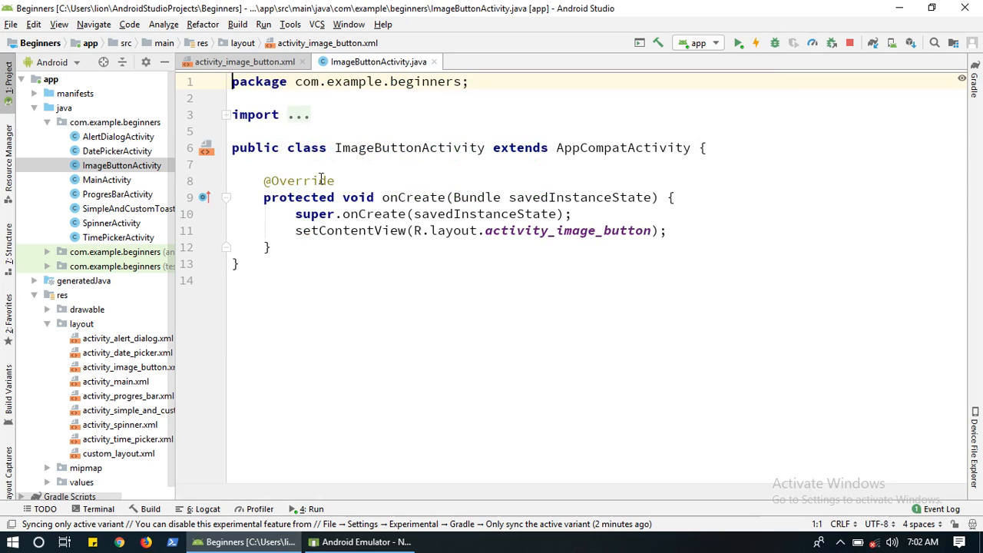
pyautogui.click(298, 165)
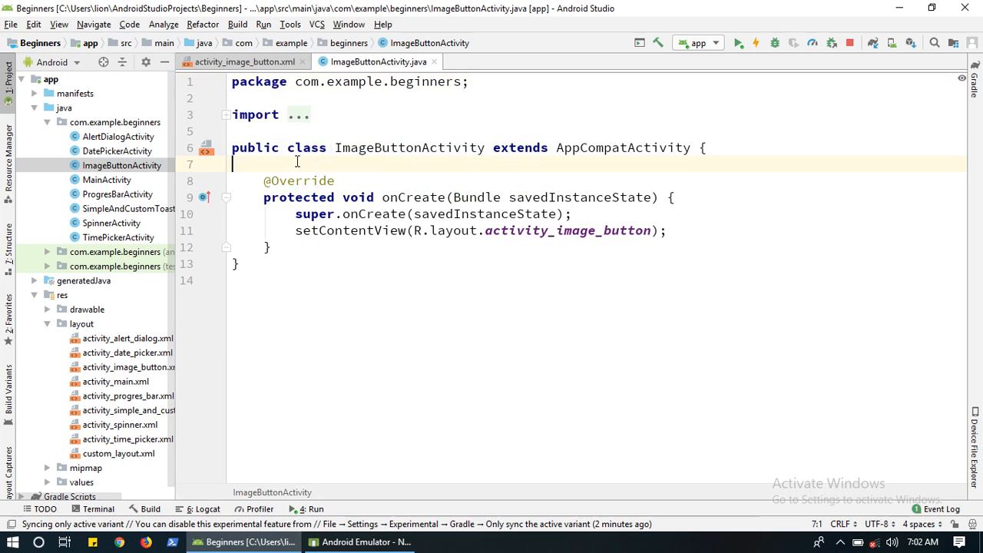
pyautogui.press('Enter')
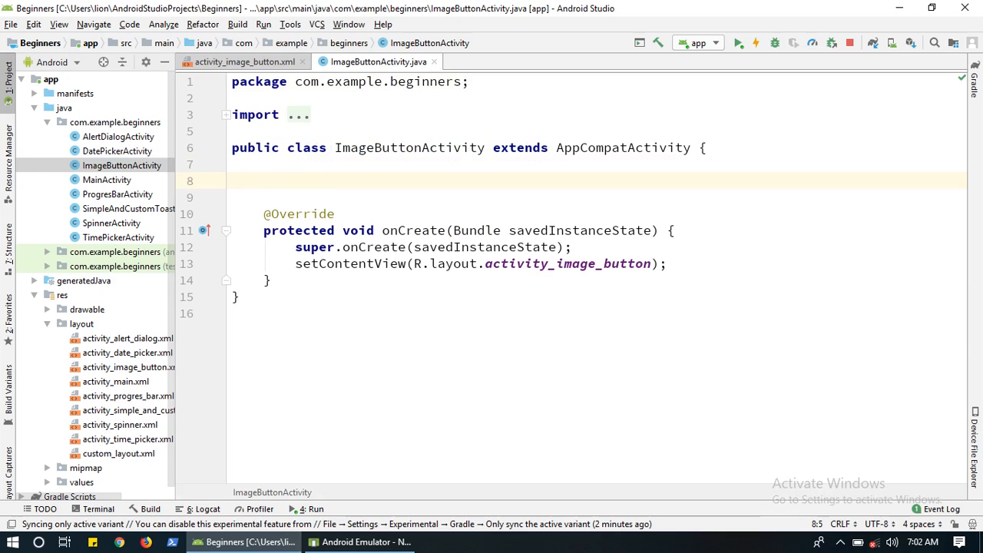
pyautogui.write('Image')
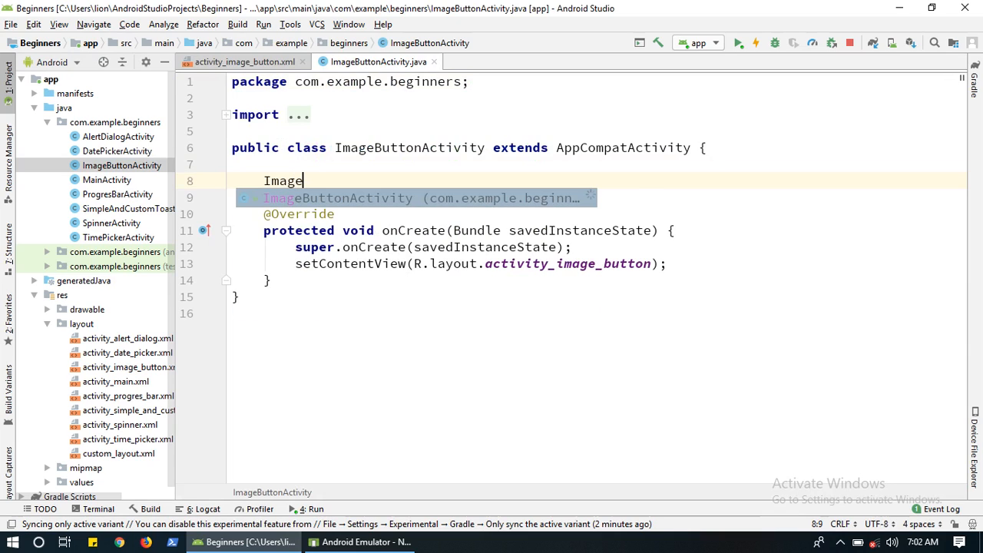
pyautogui.write('Button')
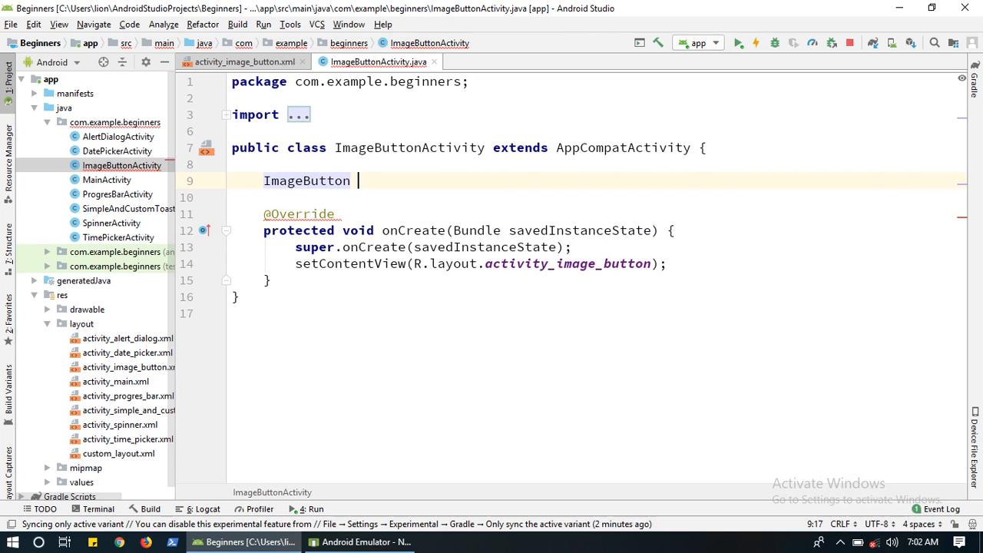
pyautogui.write('imgbt')
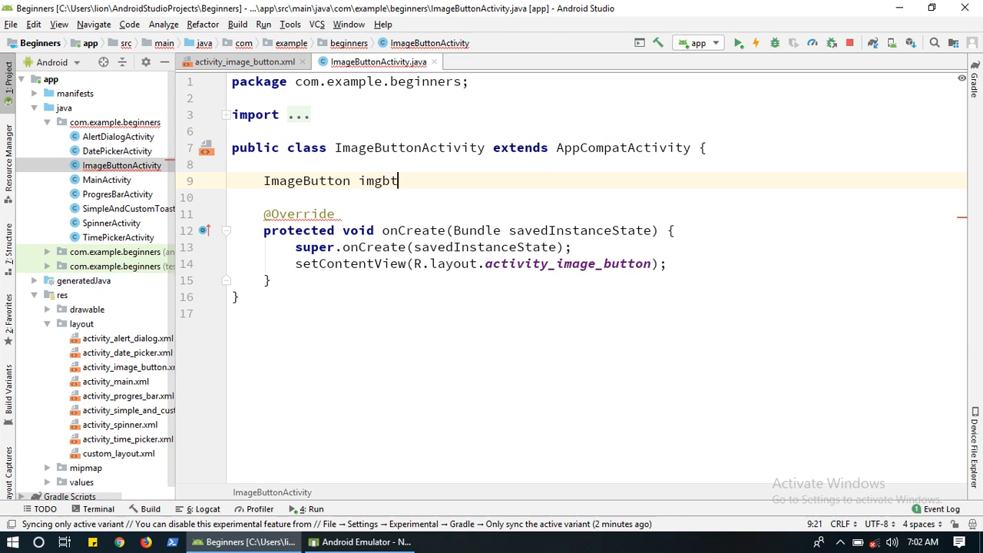
pyautogui.write('n;')
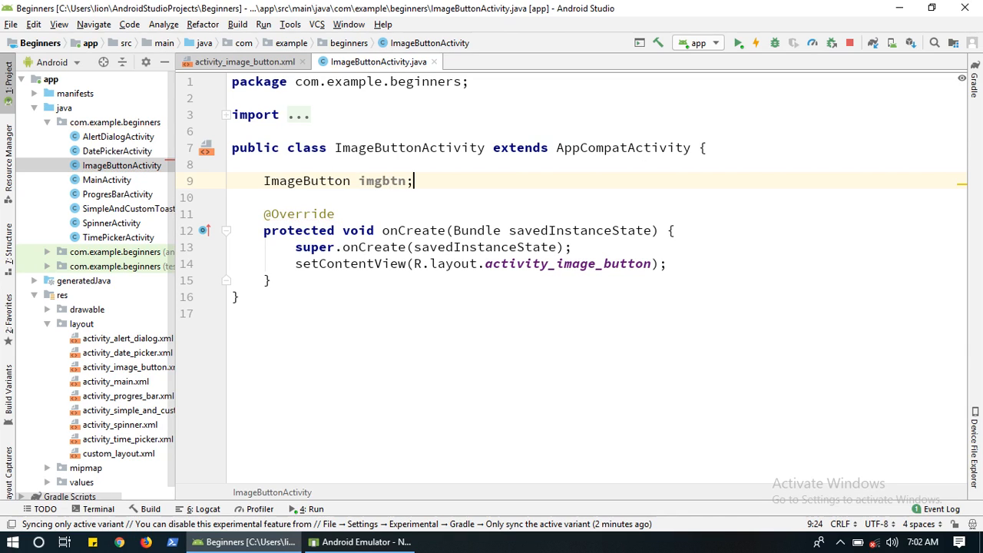
# Step: In onCreate assign imgbtn = (ImageButton) findViewById(R.id.imageButton);
pyautogui.click(266, 280)
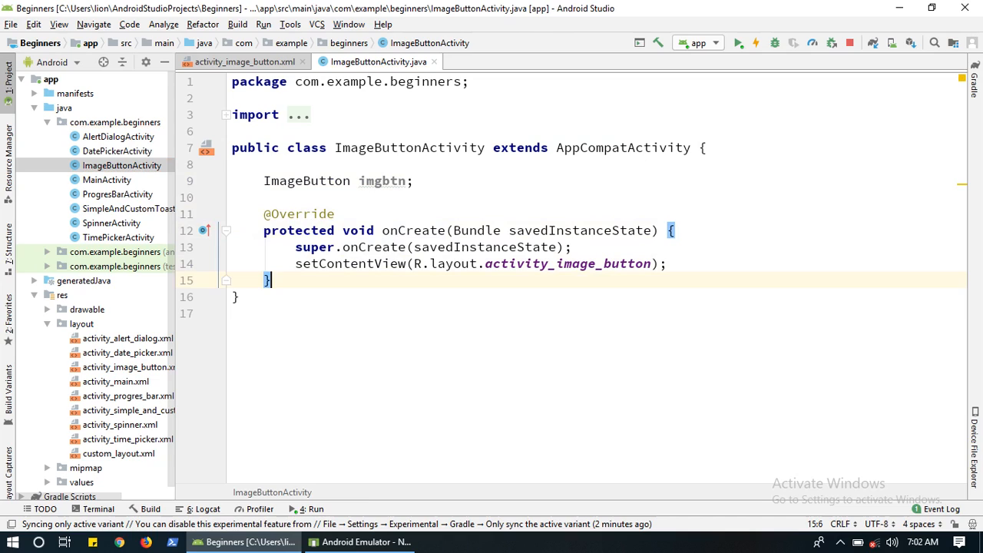
pyautogui.press('enter')
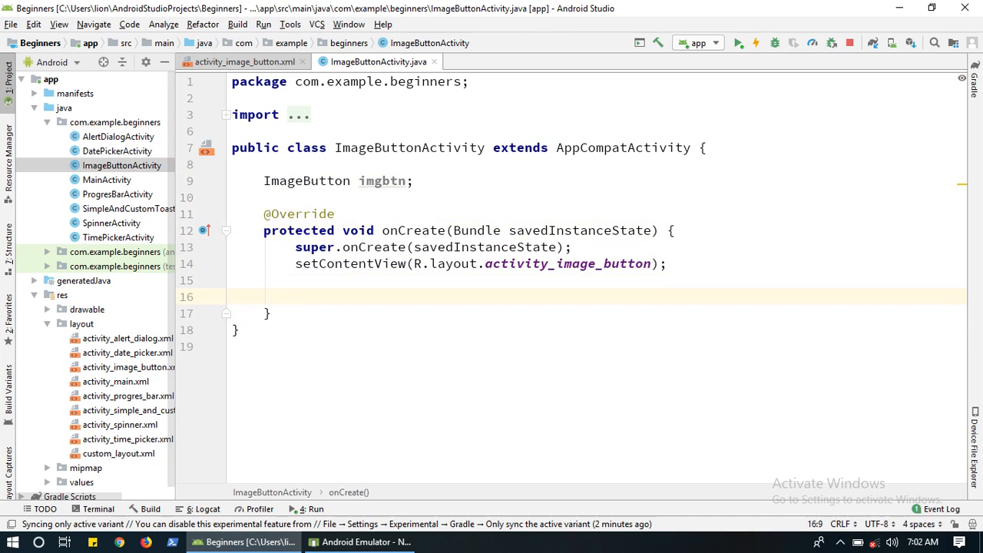
pyautogui.press('enter')
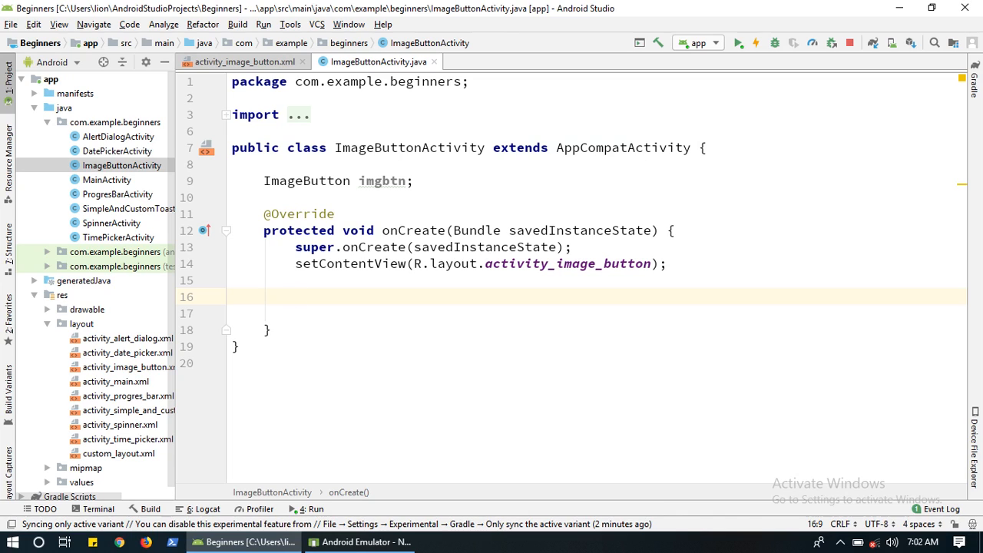
pyautogui.write('imgbtn = (')
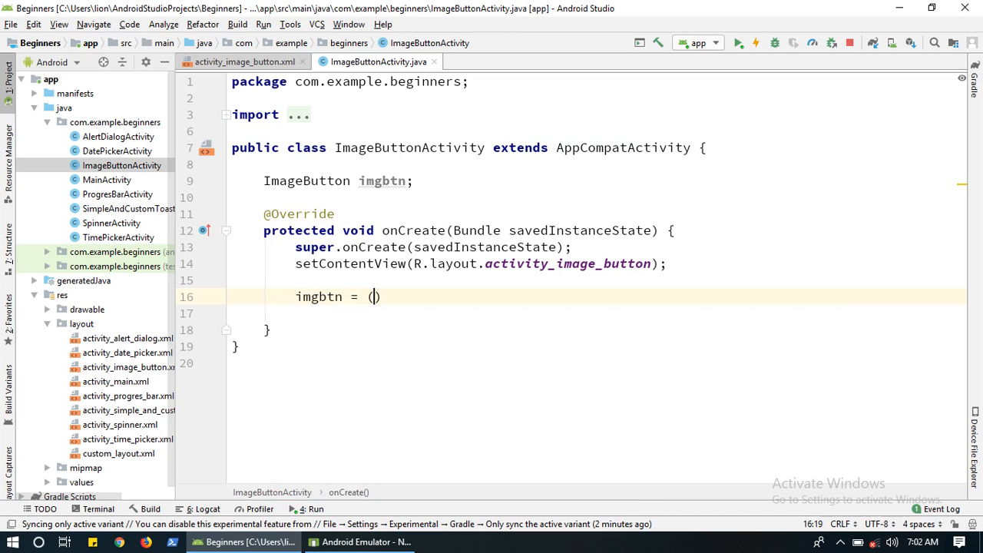
pyautogui.write('ImageButton')
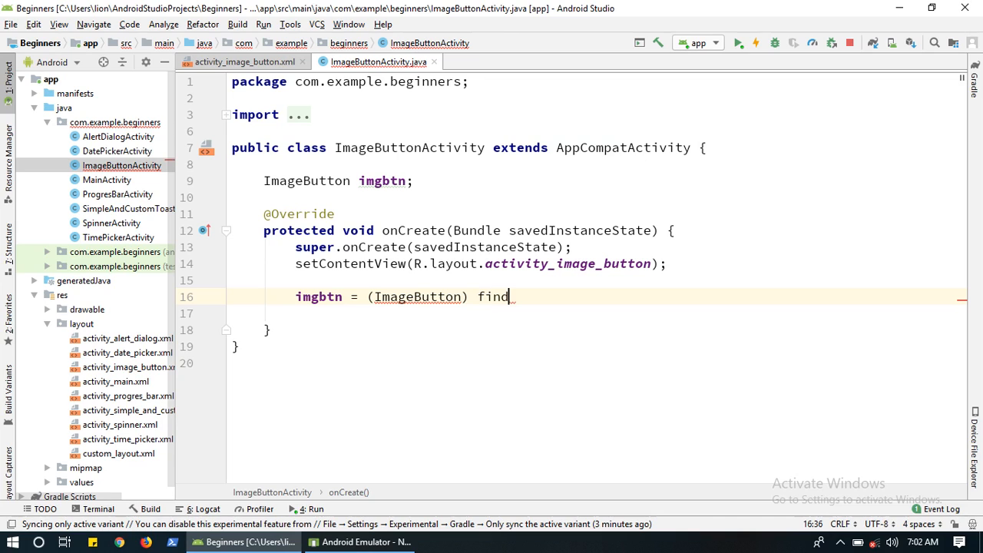
pyautogui.write('ViewById(R')
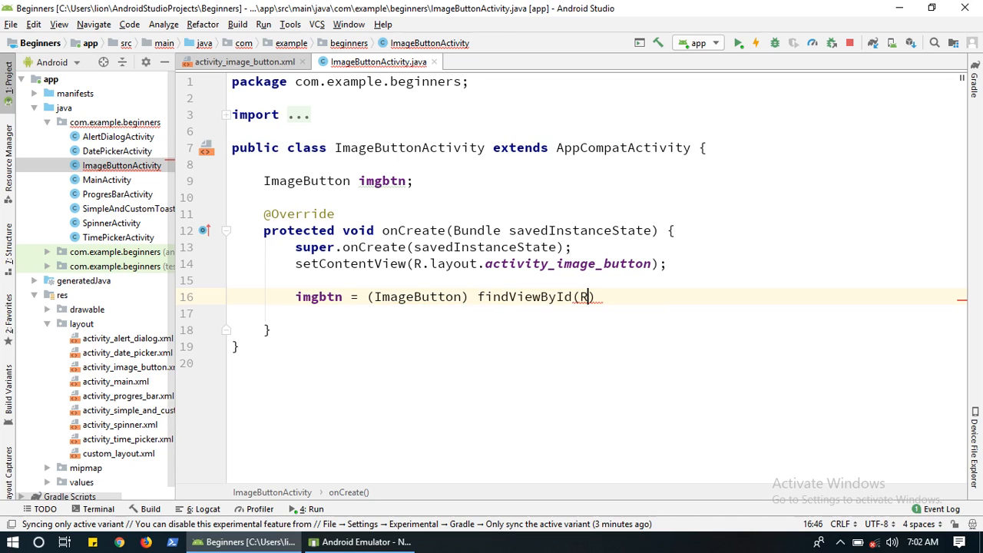
pyautogui.write('.id.I')
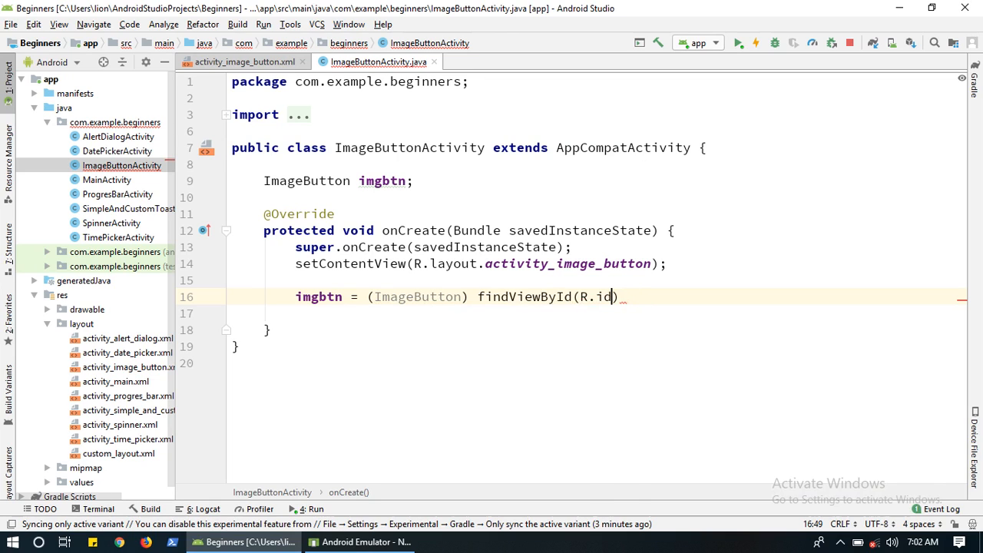
pyautogui.write('.imageButton);')
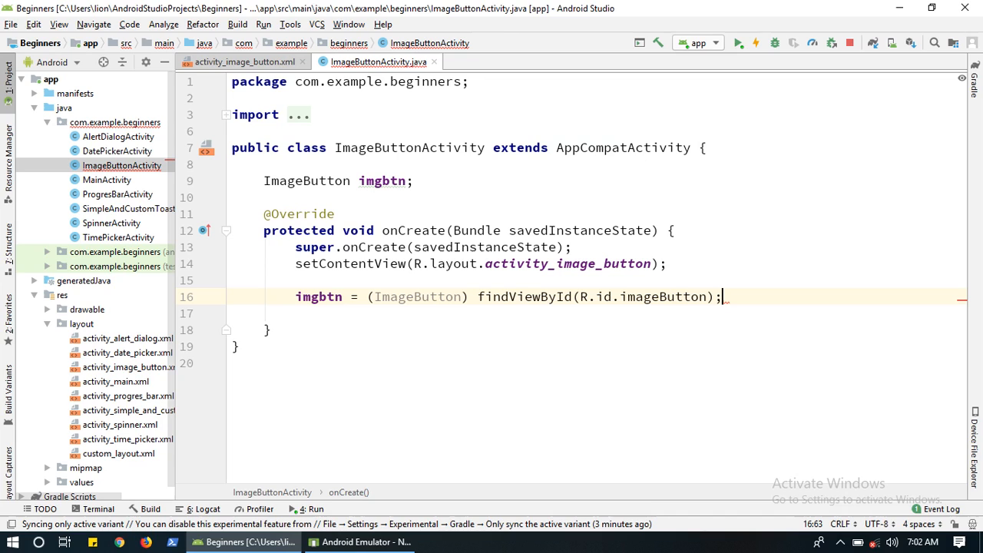
# Step: Attach a new View.OnClickListener to imgbtn via setOnClickListener
pyautogui.press('Return')
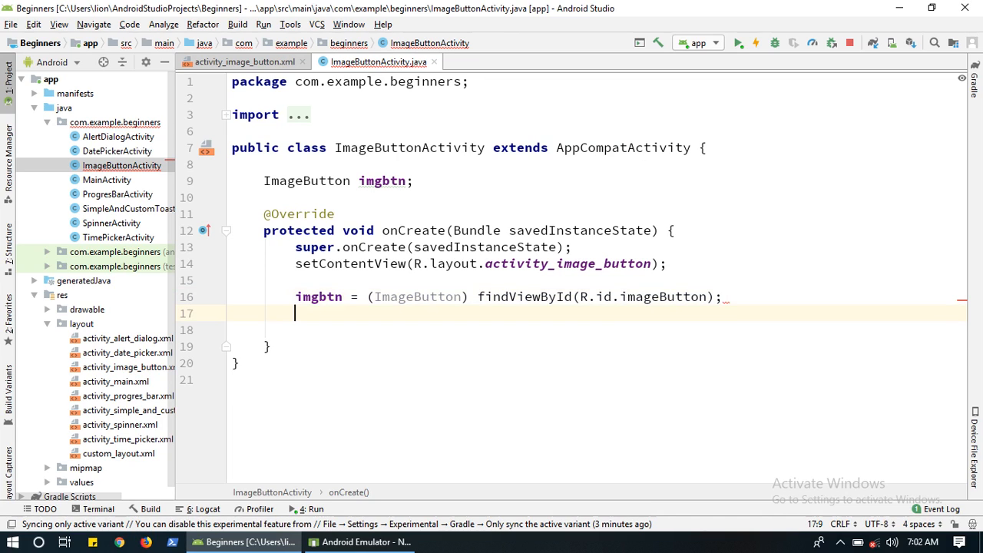
pyautogui.write('imgbtn.')
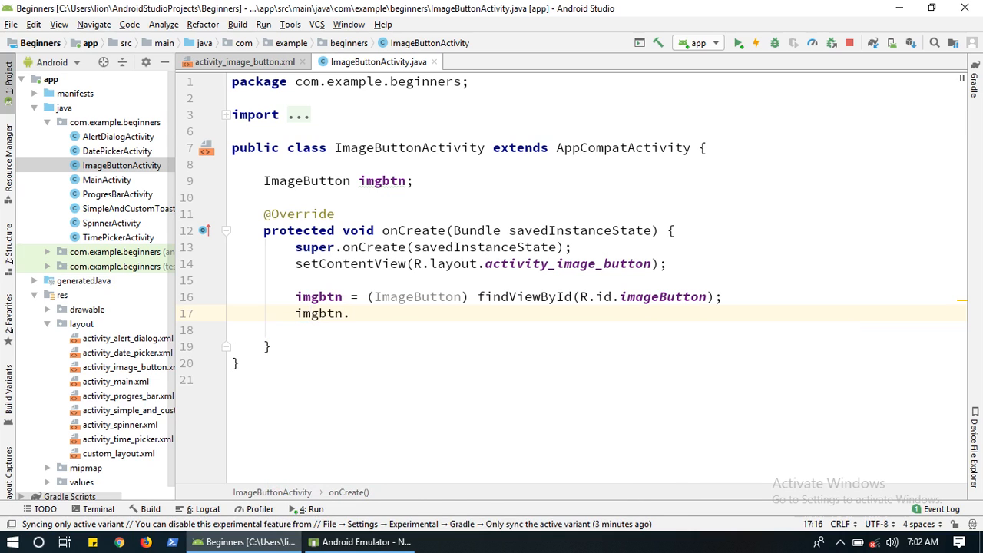
pyautogui.write('setOnClickListener(new);')
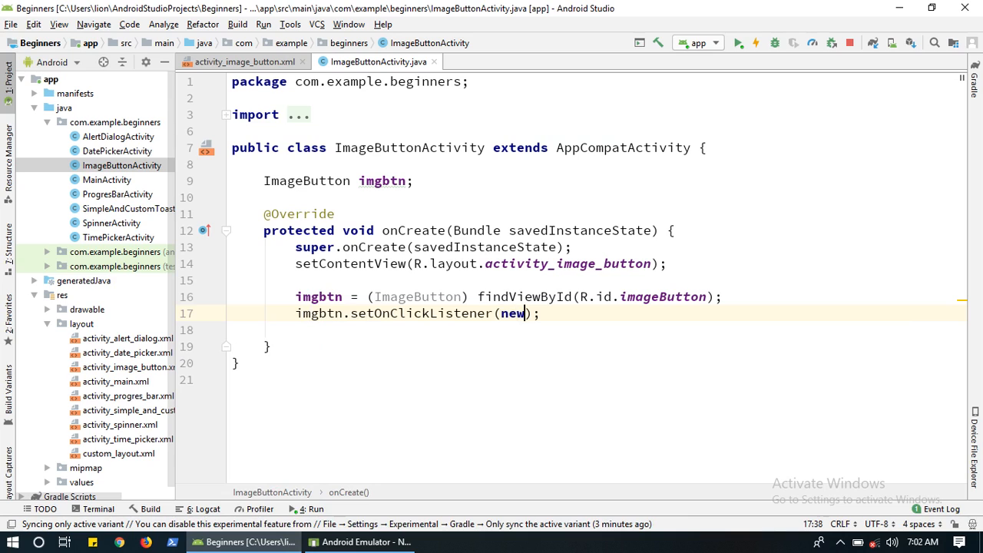
pyautogui.write('V')
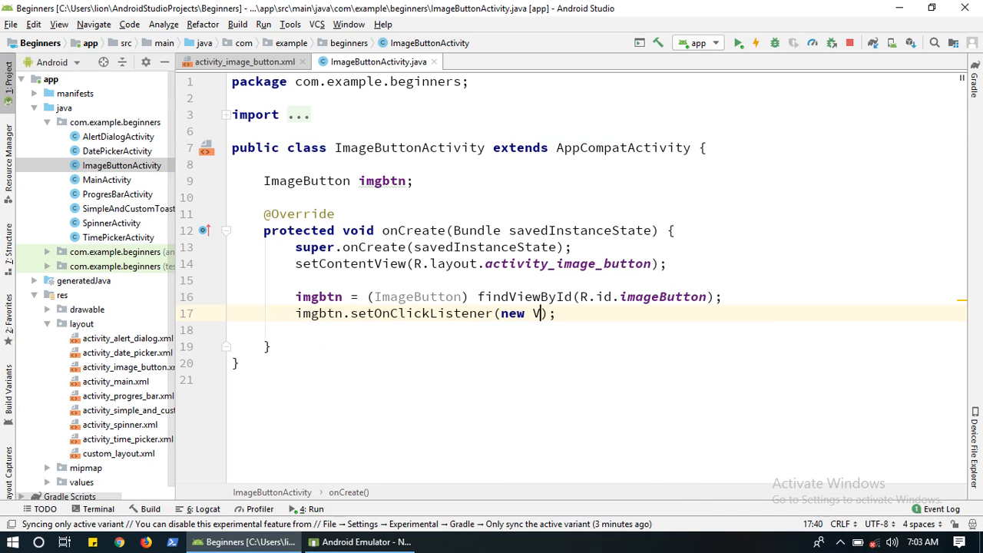
pyautogui.write('V')
pyautogui.write('T')
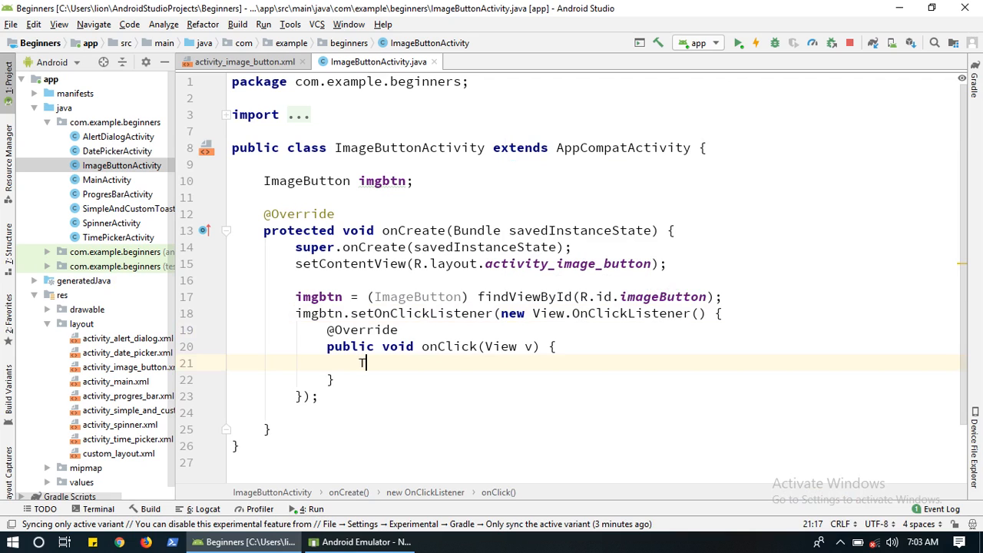
pyautogui.write('o')
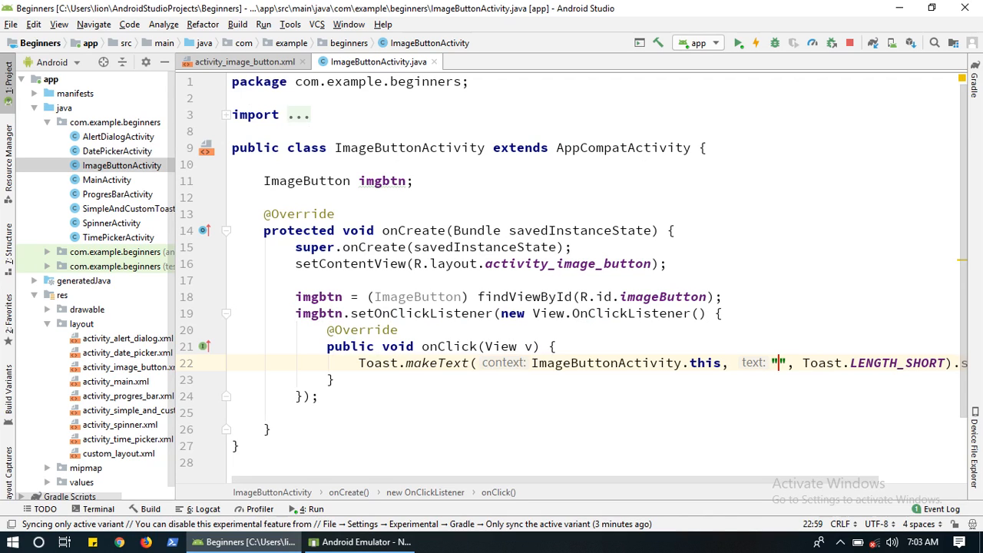
# Step: In onClick build Toast.makeText(ImageButtonActivity.this, "Clicked", Toast.LENGTH_SHORT)
pyautogui.write('C')
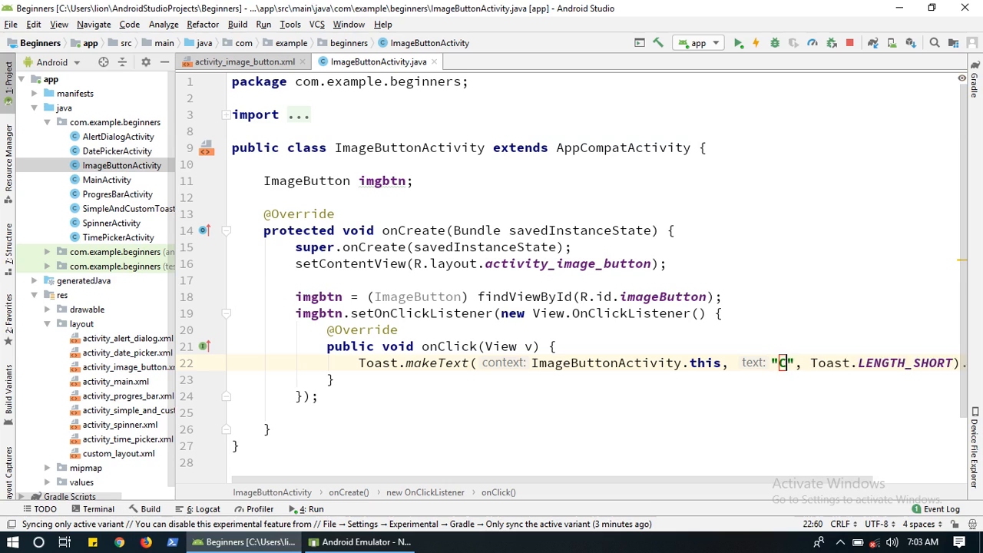
pyautogui.write('licked')
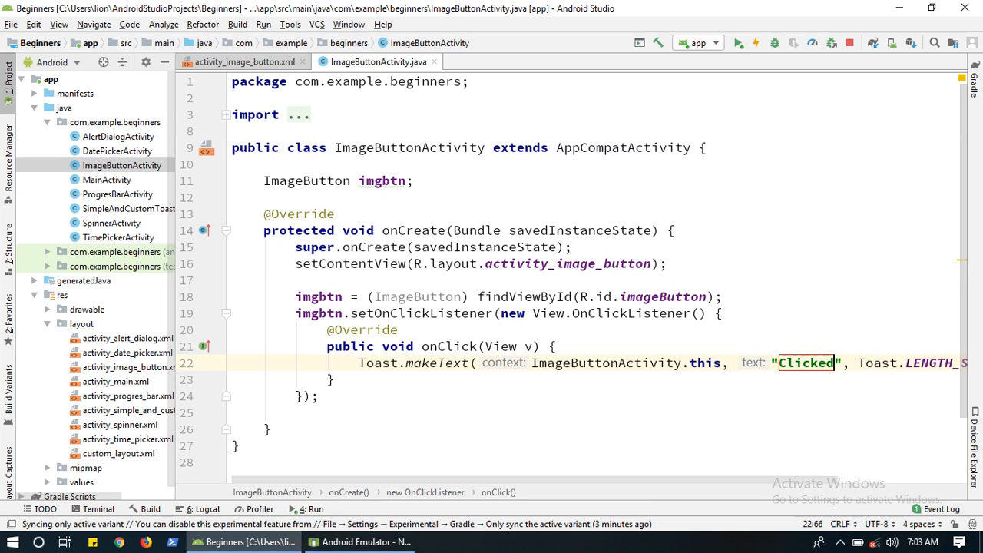
pyautogui.moveTo(457, 53)
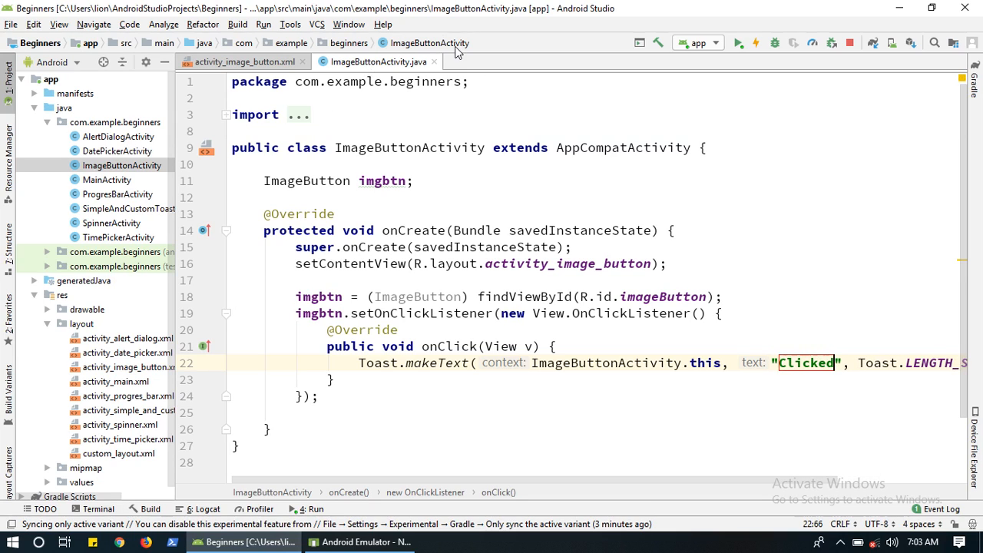
# Step: Run the app with the Nexus 5X API 24 emulator as deployment target
pyautogui.click(737, 43)
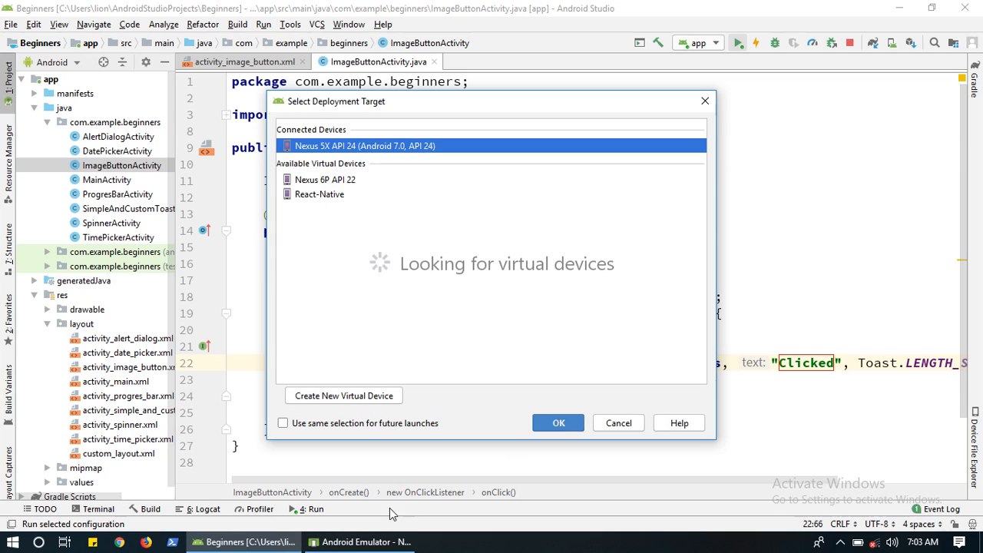
pyautogui.click(559, 423)
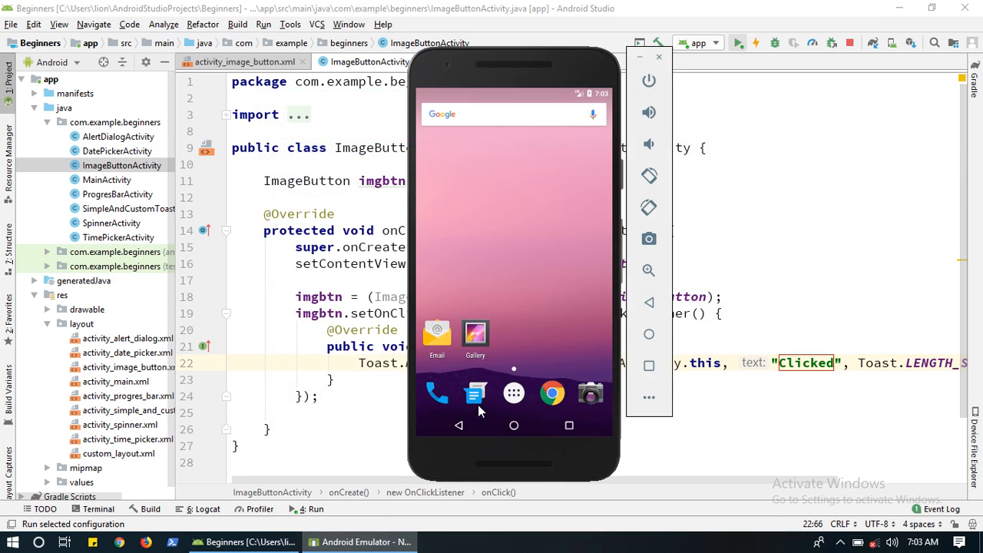
pyautogui.moveTo(492, 430)
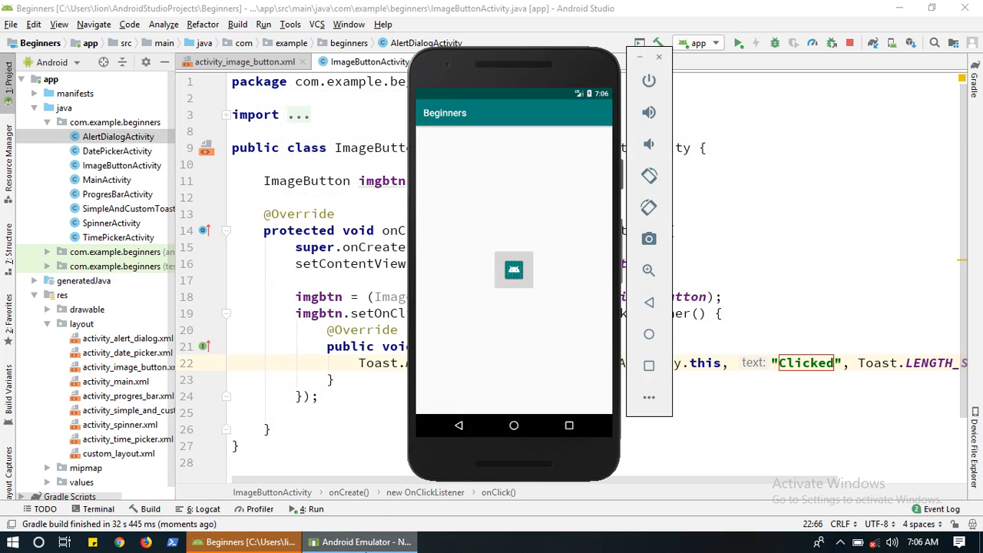
pyautogui.moveTo(540, 283)
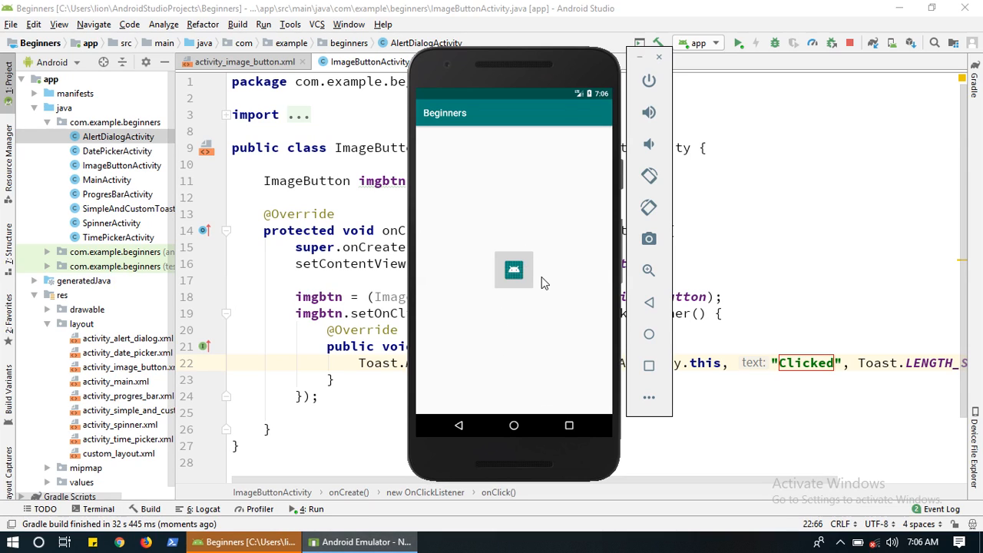
pyautogui.moveTo(534, 234)
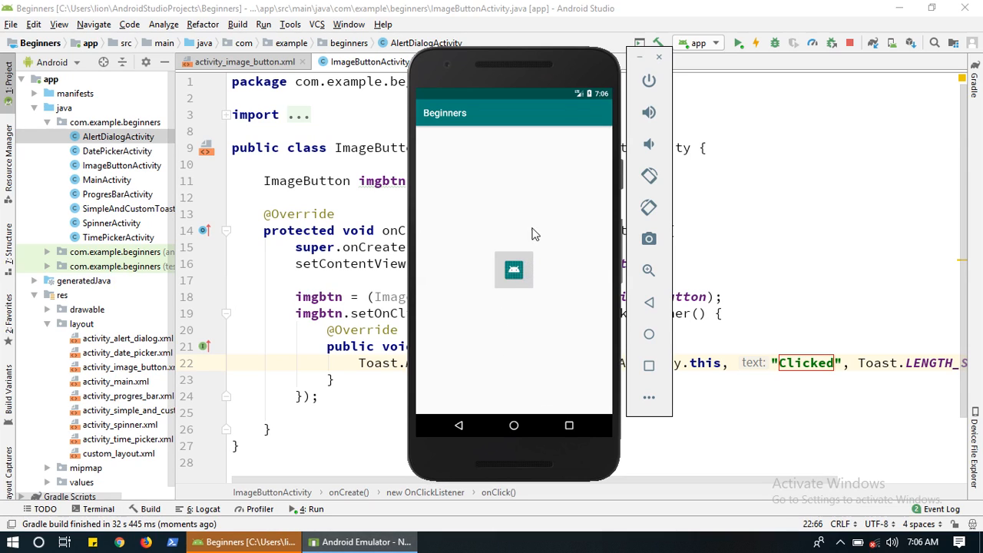
pyautogui.moveTo(514, 270)
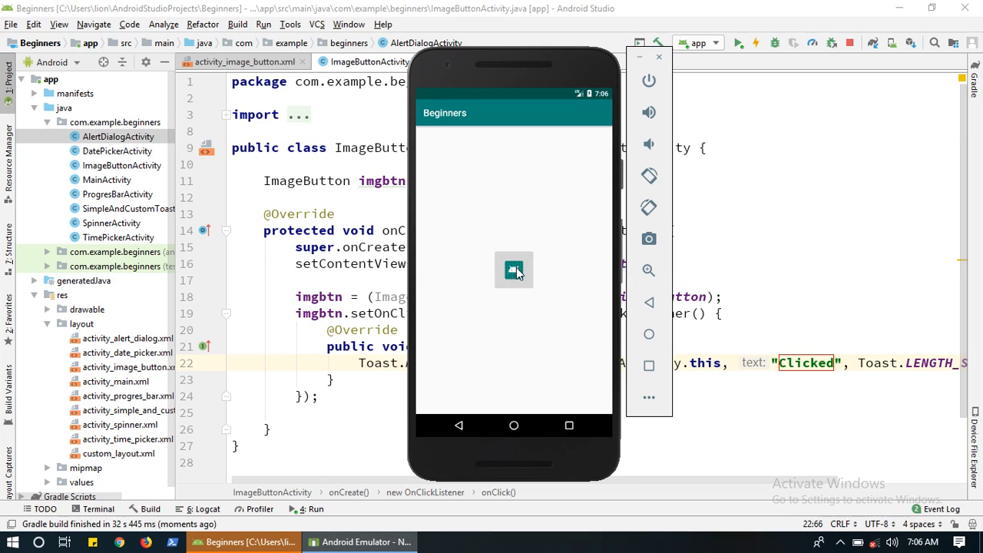
# Step: Tap the image button in the Beginners app to show the "Clicked" toast
pyautogui.click(513, 271)
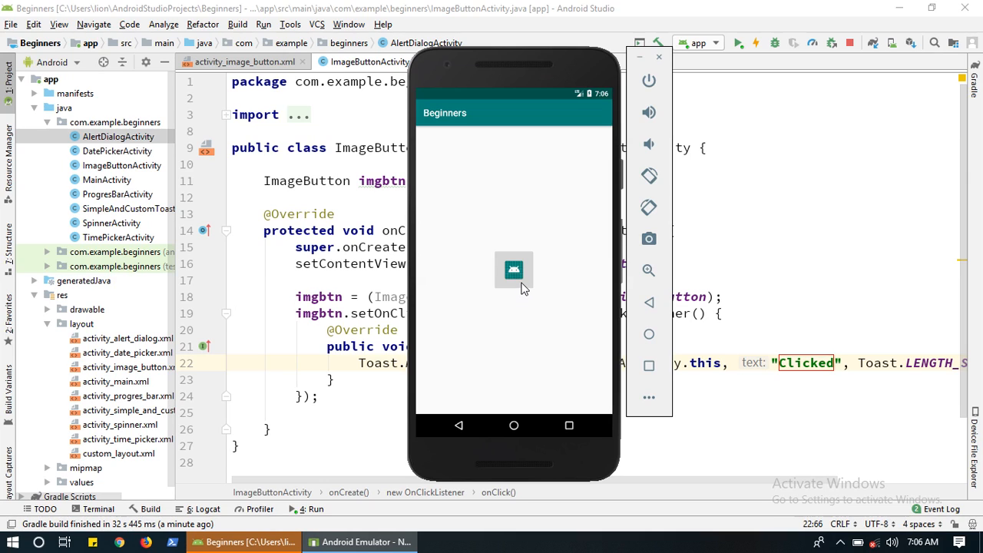
pyautogui.click(513, 270)
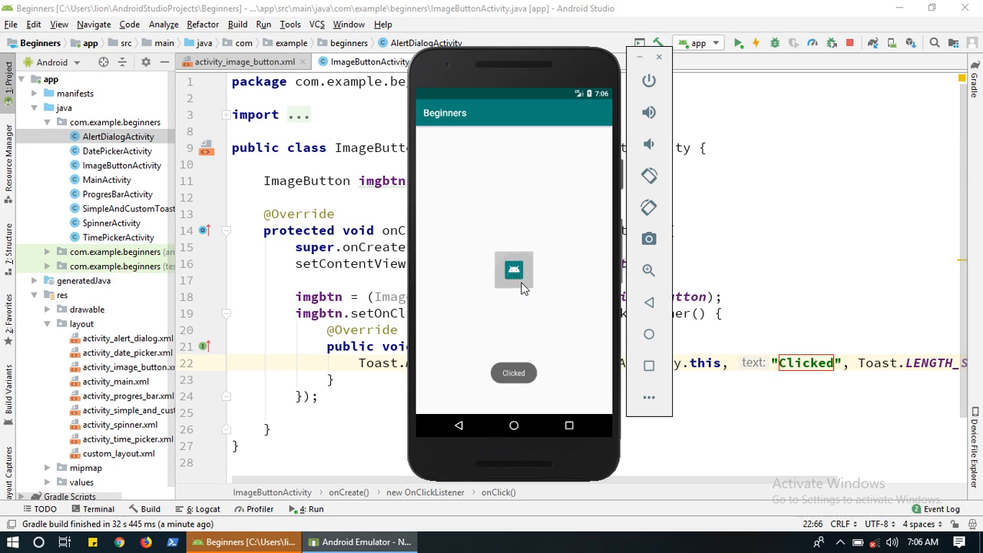
pyautogui.moveTo(535, 301)
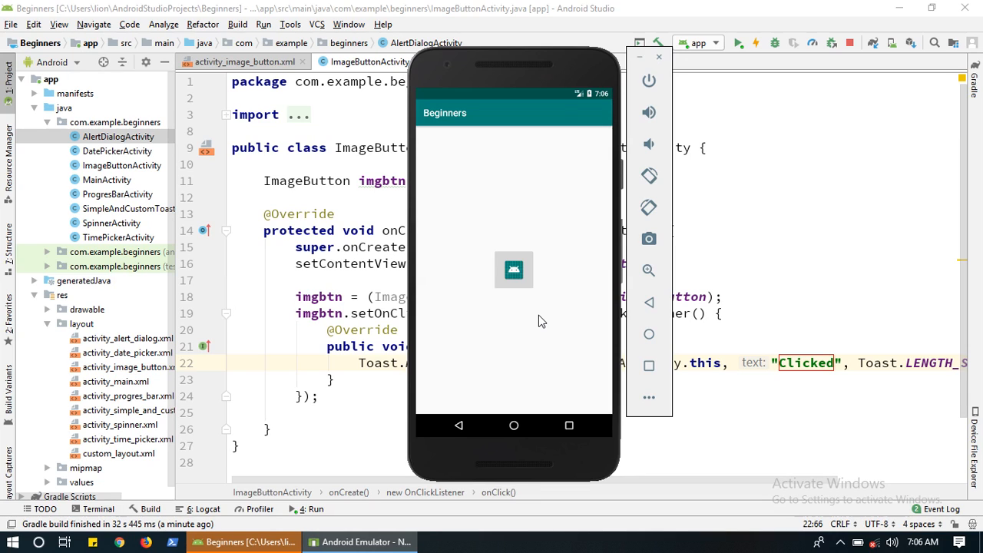
pyautogui.moveTo(733, 438)
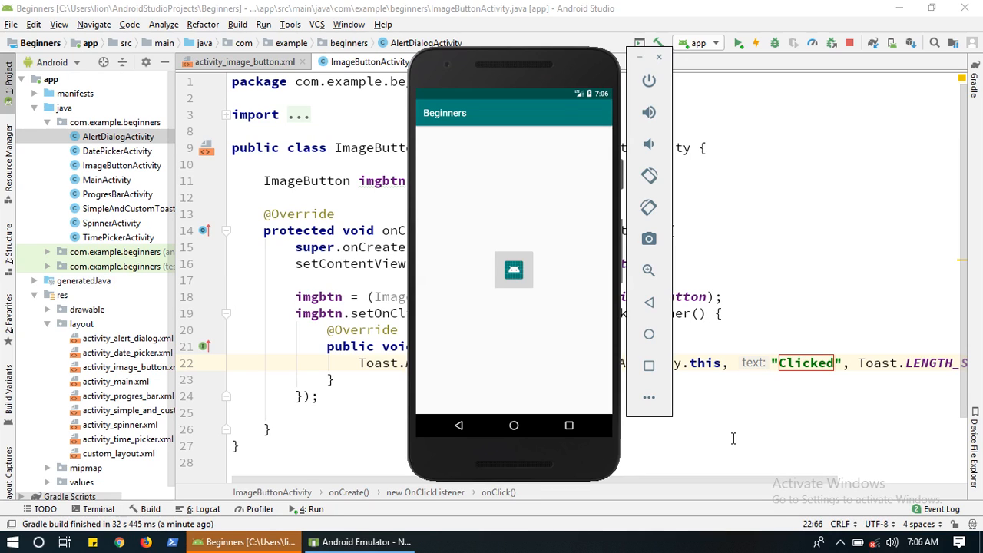